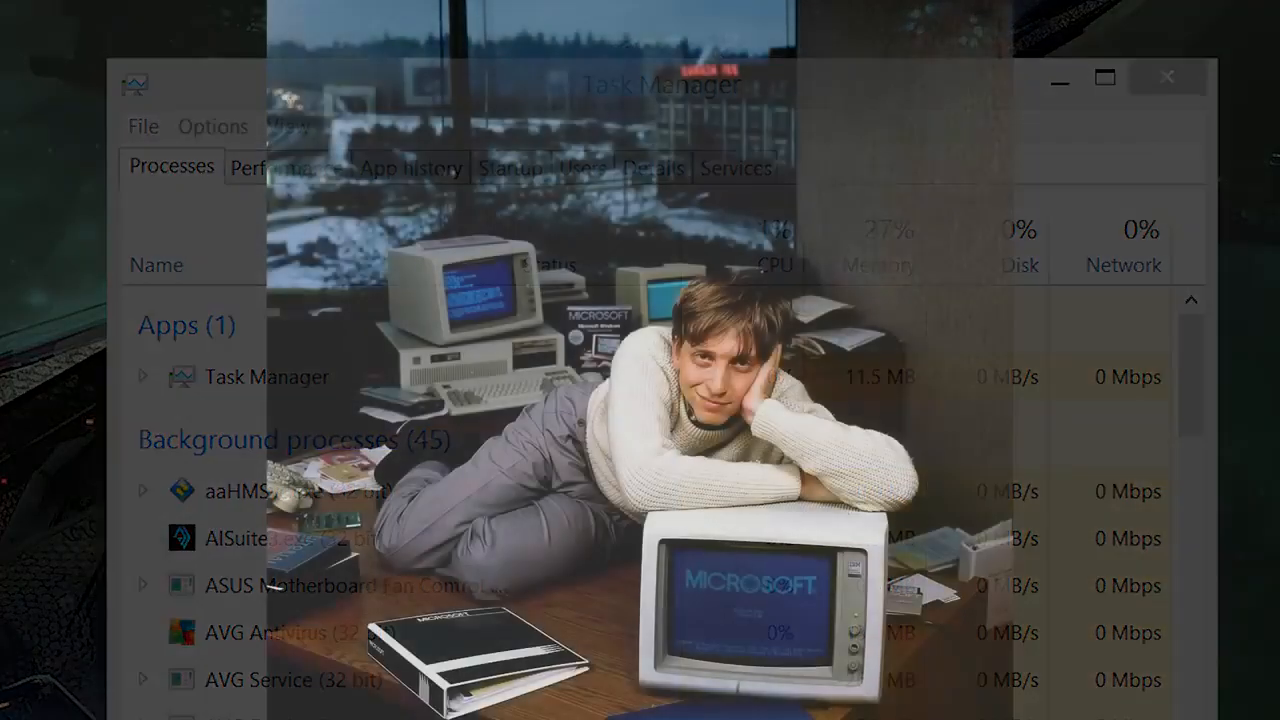
click(1166, 77)
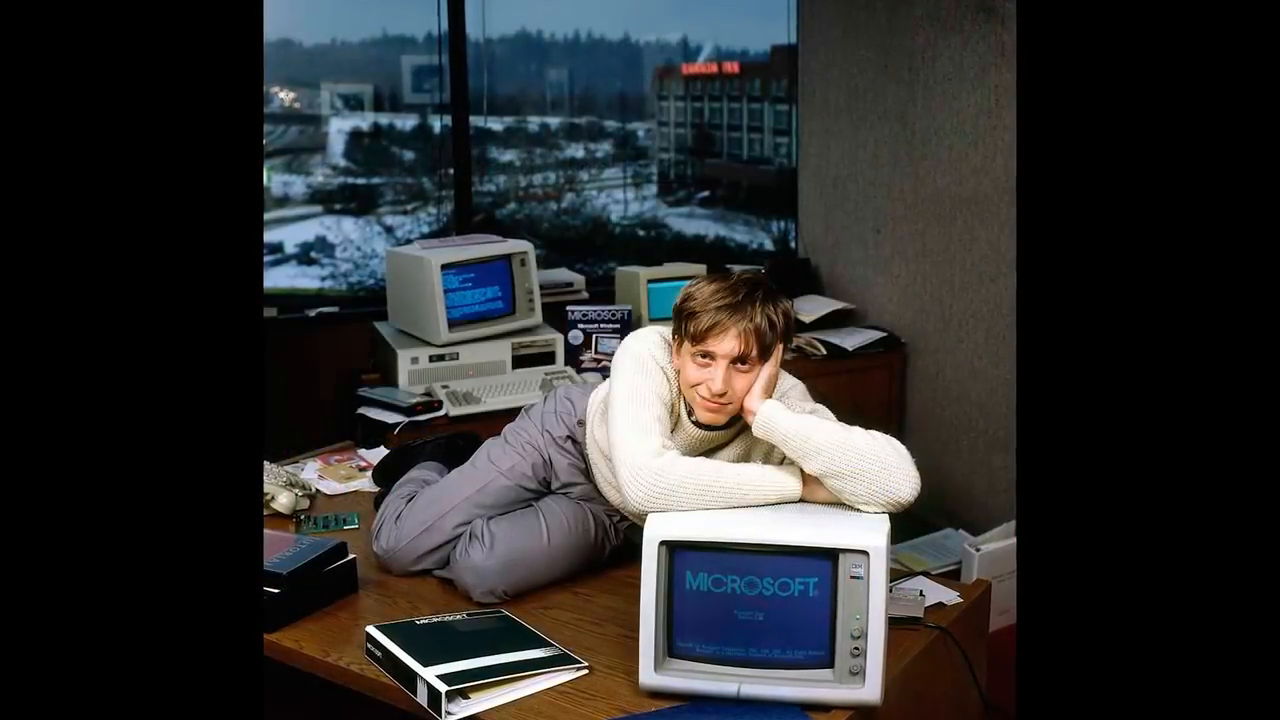